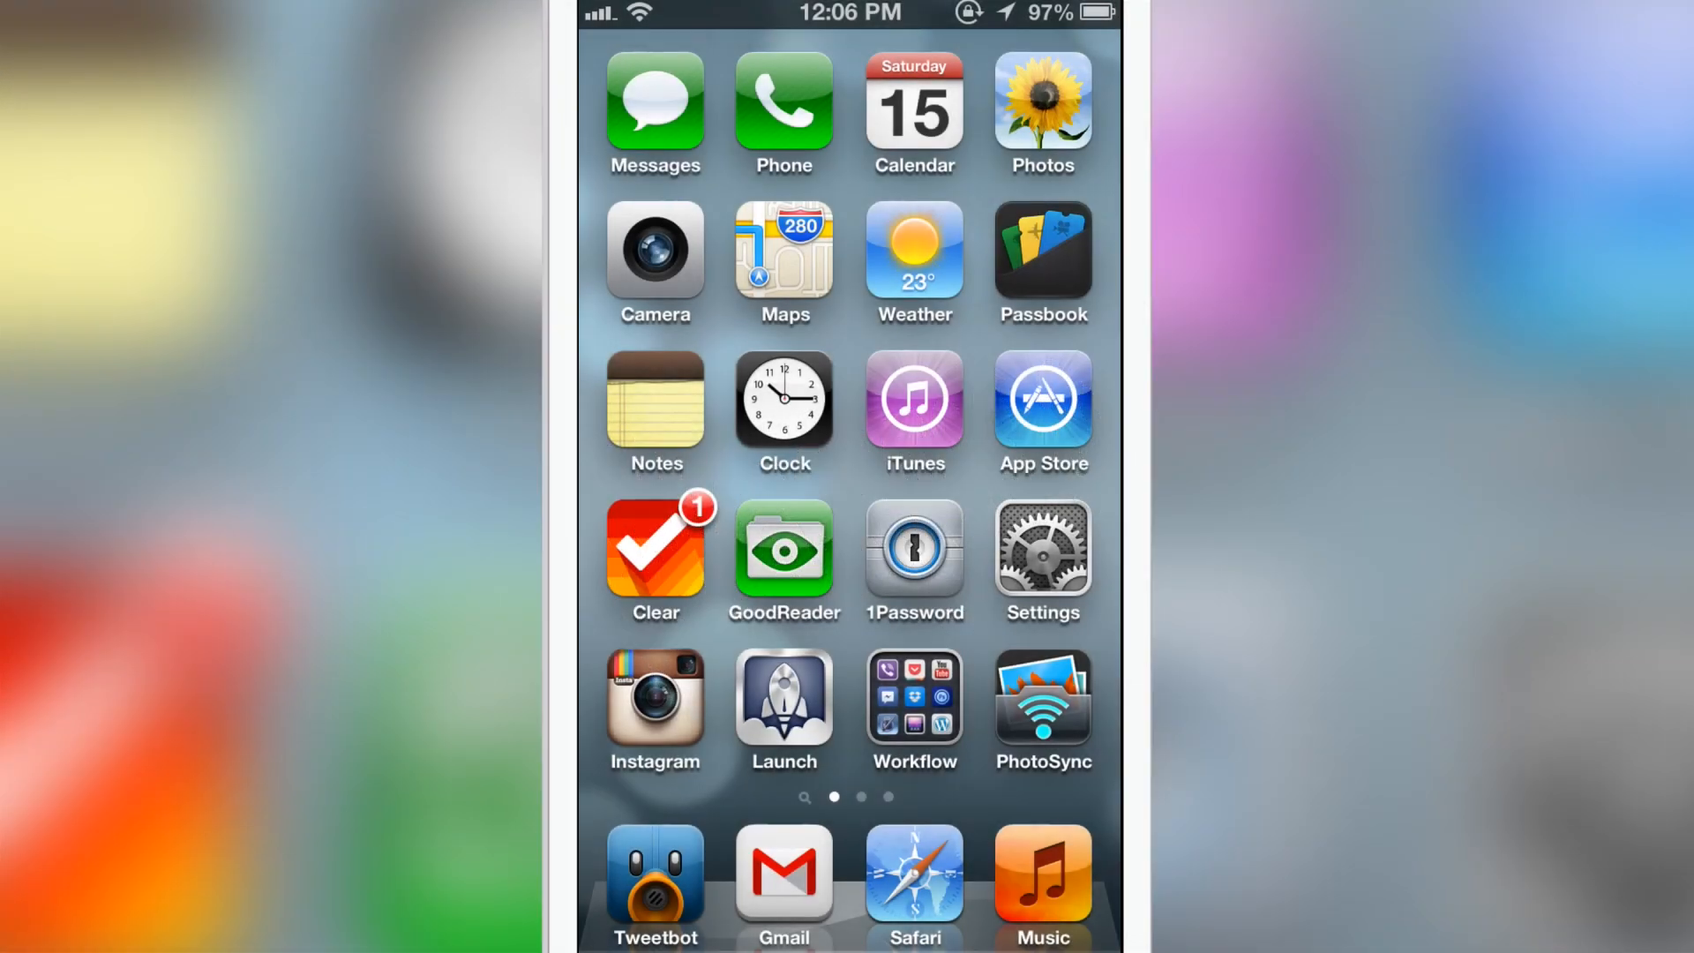
# Step: Open the Macbook Pro Messages thread to see the old bubbles, then return home
pyautogui.click(653, 112)
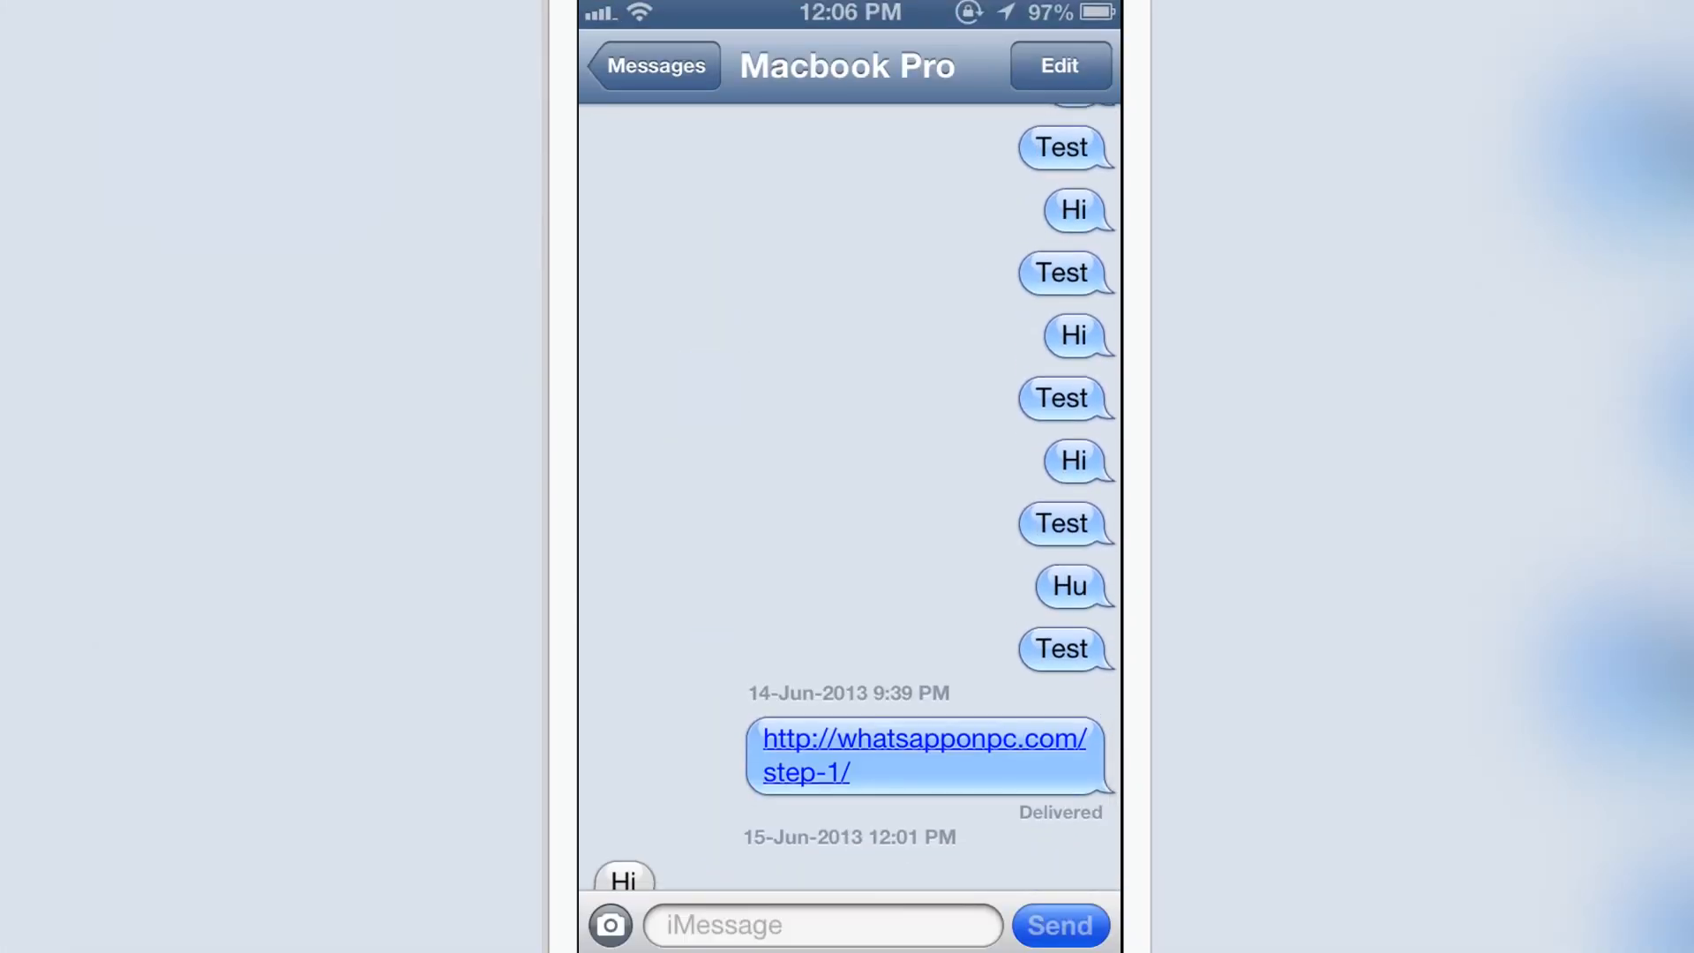
pyautogui.press('home')
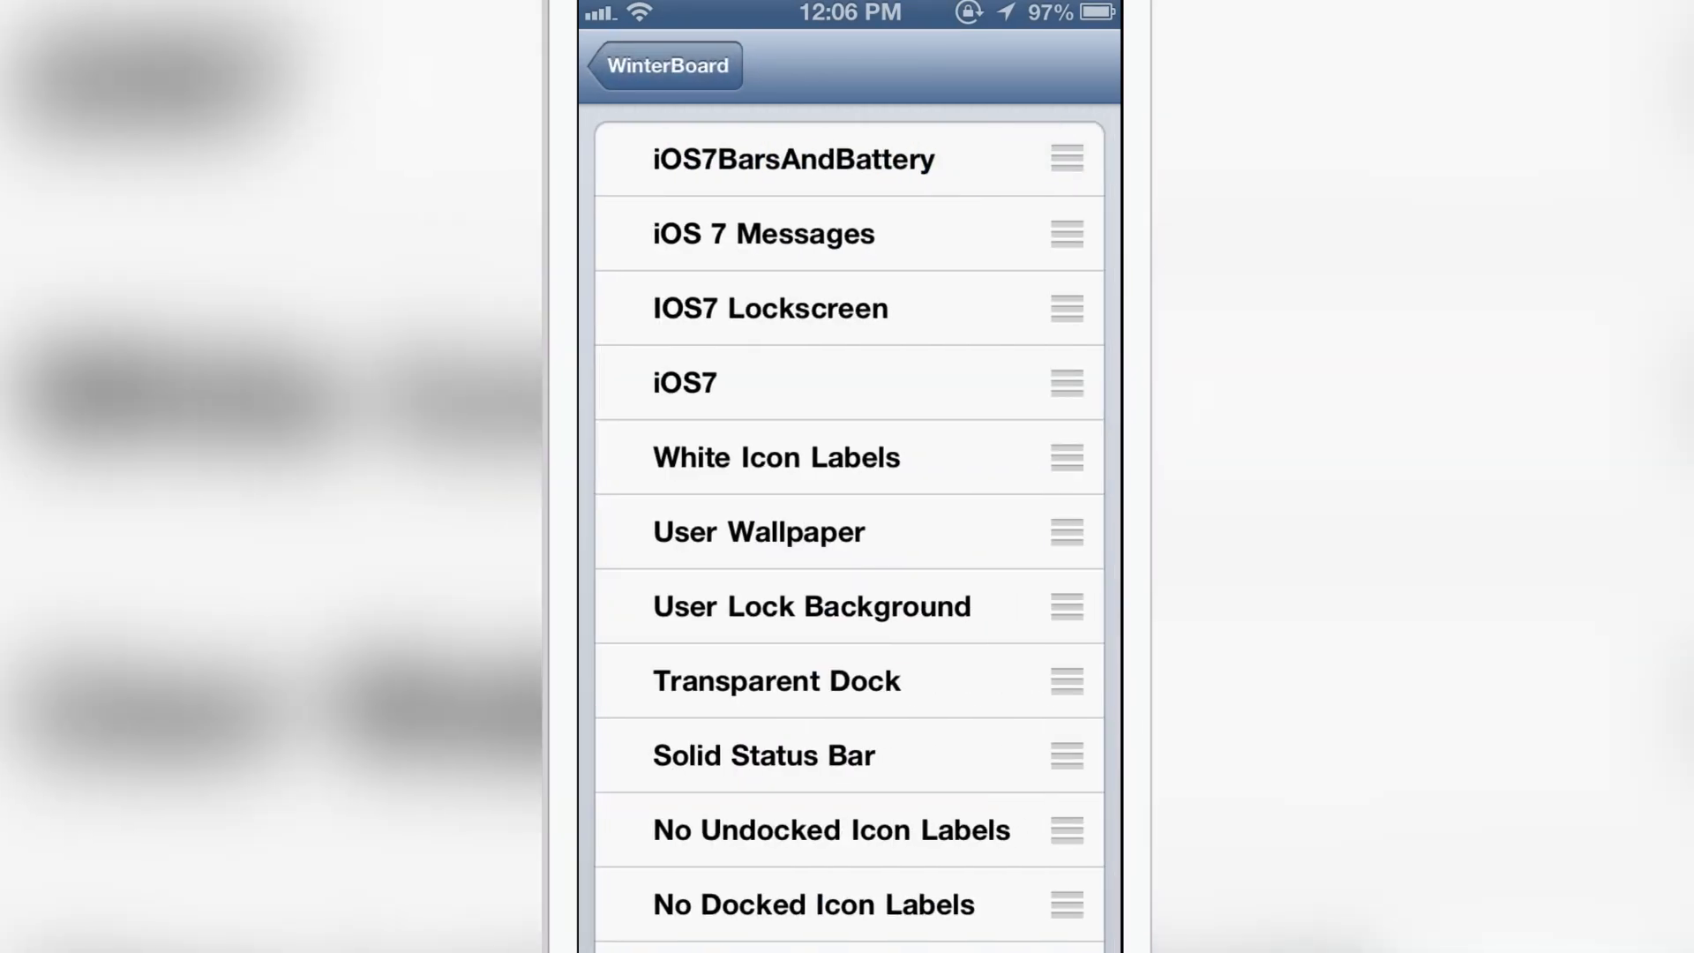
# Step: Enable the iOS7BarsAndBattery and iOS 7 Messages themes, then reopen Messages
pyautogui.click(763, 233)
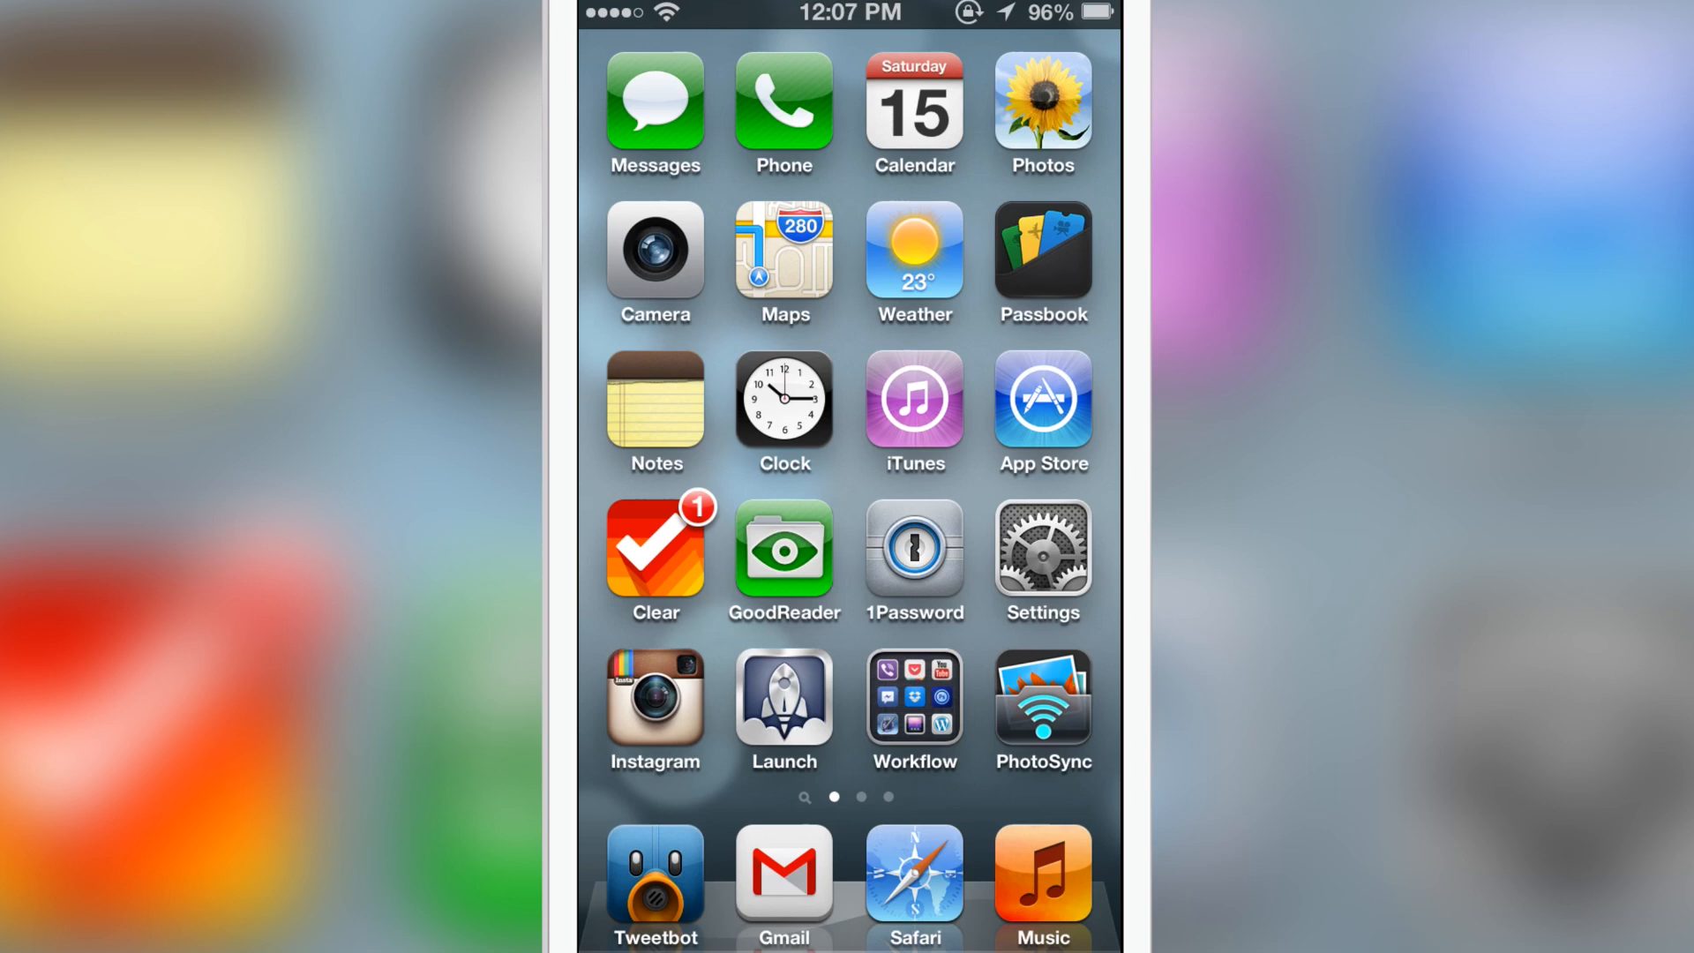
pyautogui.click(653, 114)
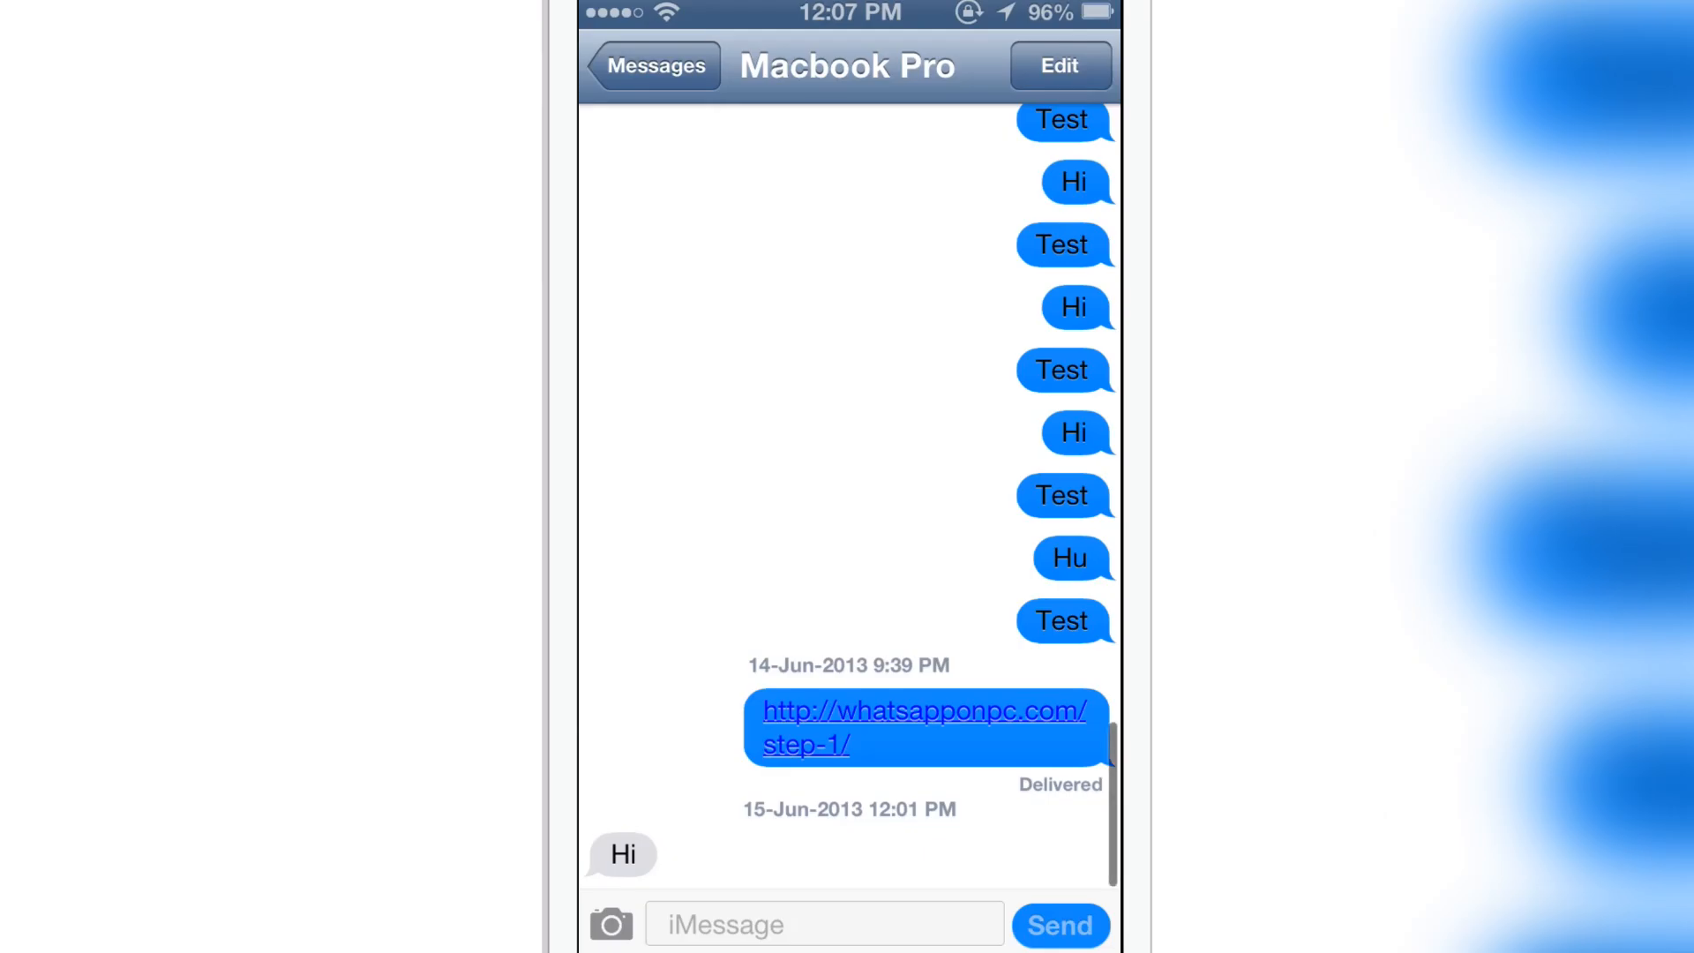
# Step: Send 'Testing...' in the Macbook Pro thread to show the blue iOS 7 bubbles
pyautogui.scroll(-3)
pyautogui.write('Testing...')
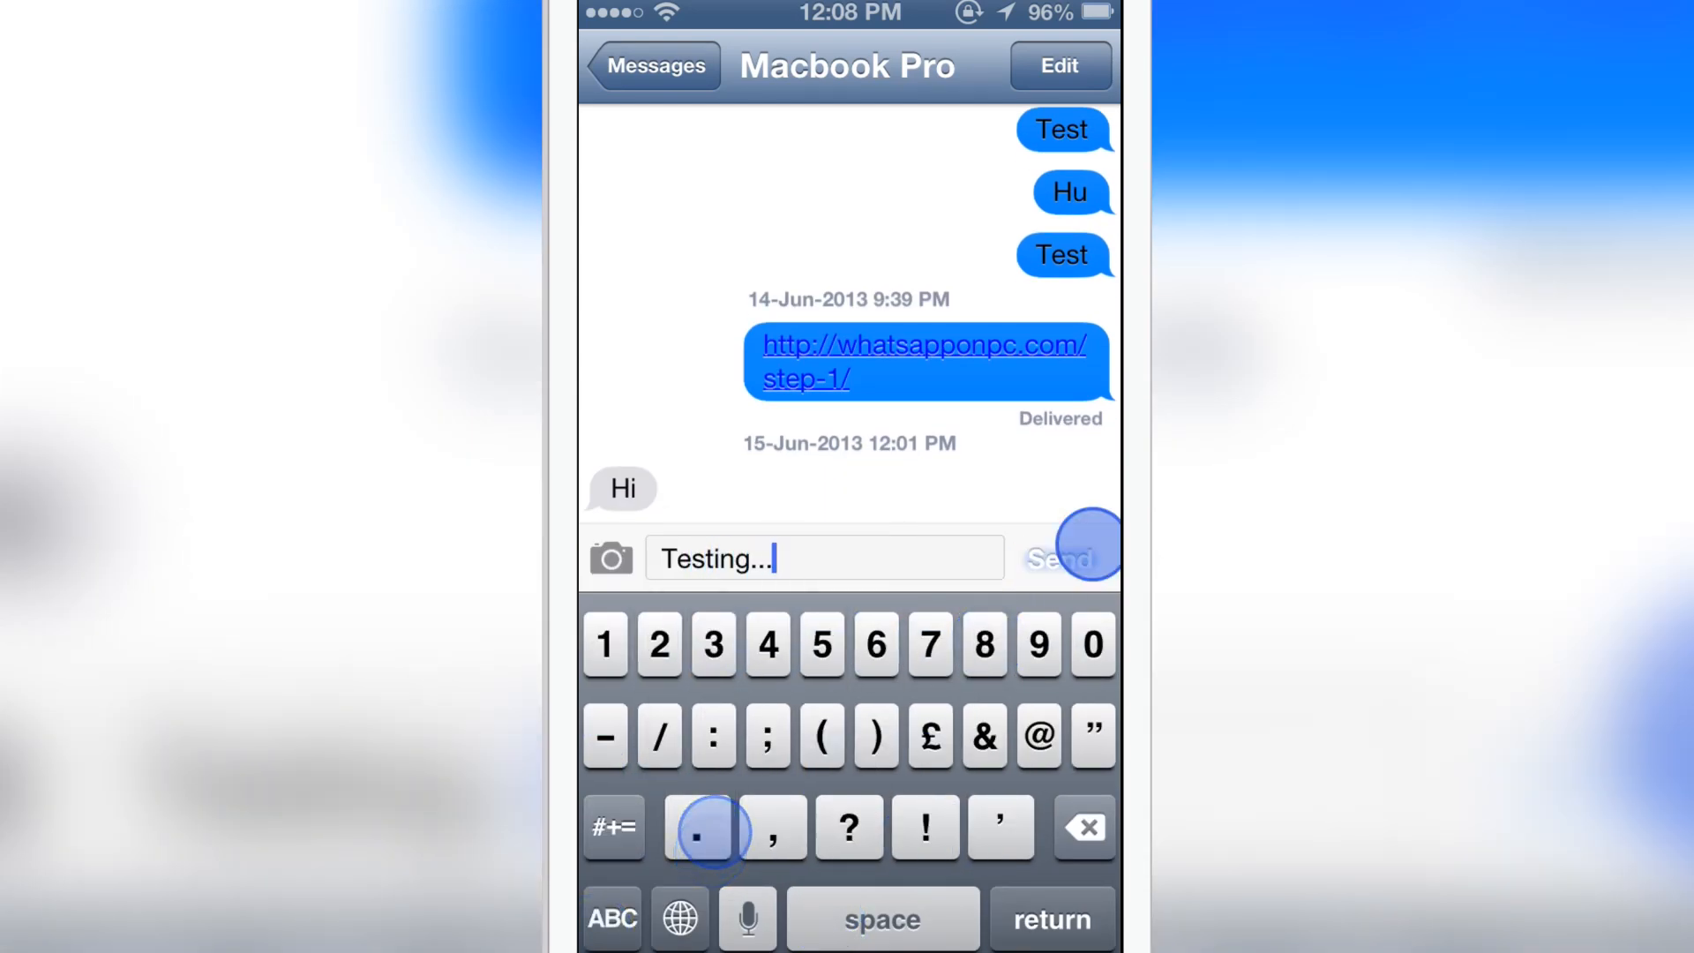
pyautogui.click(1064, 557)
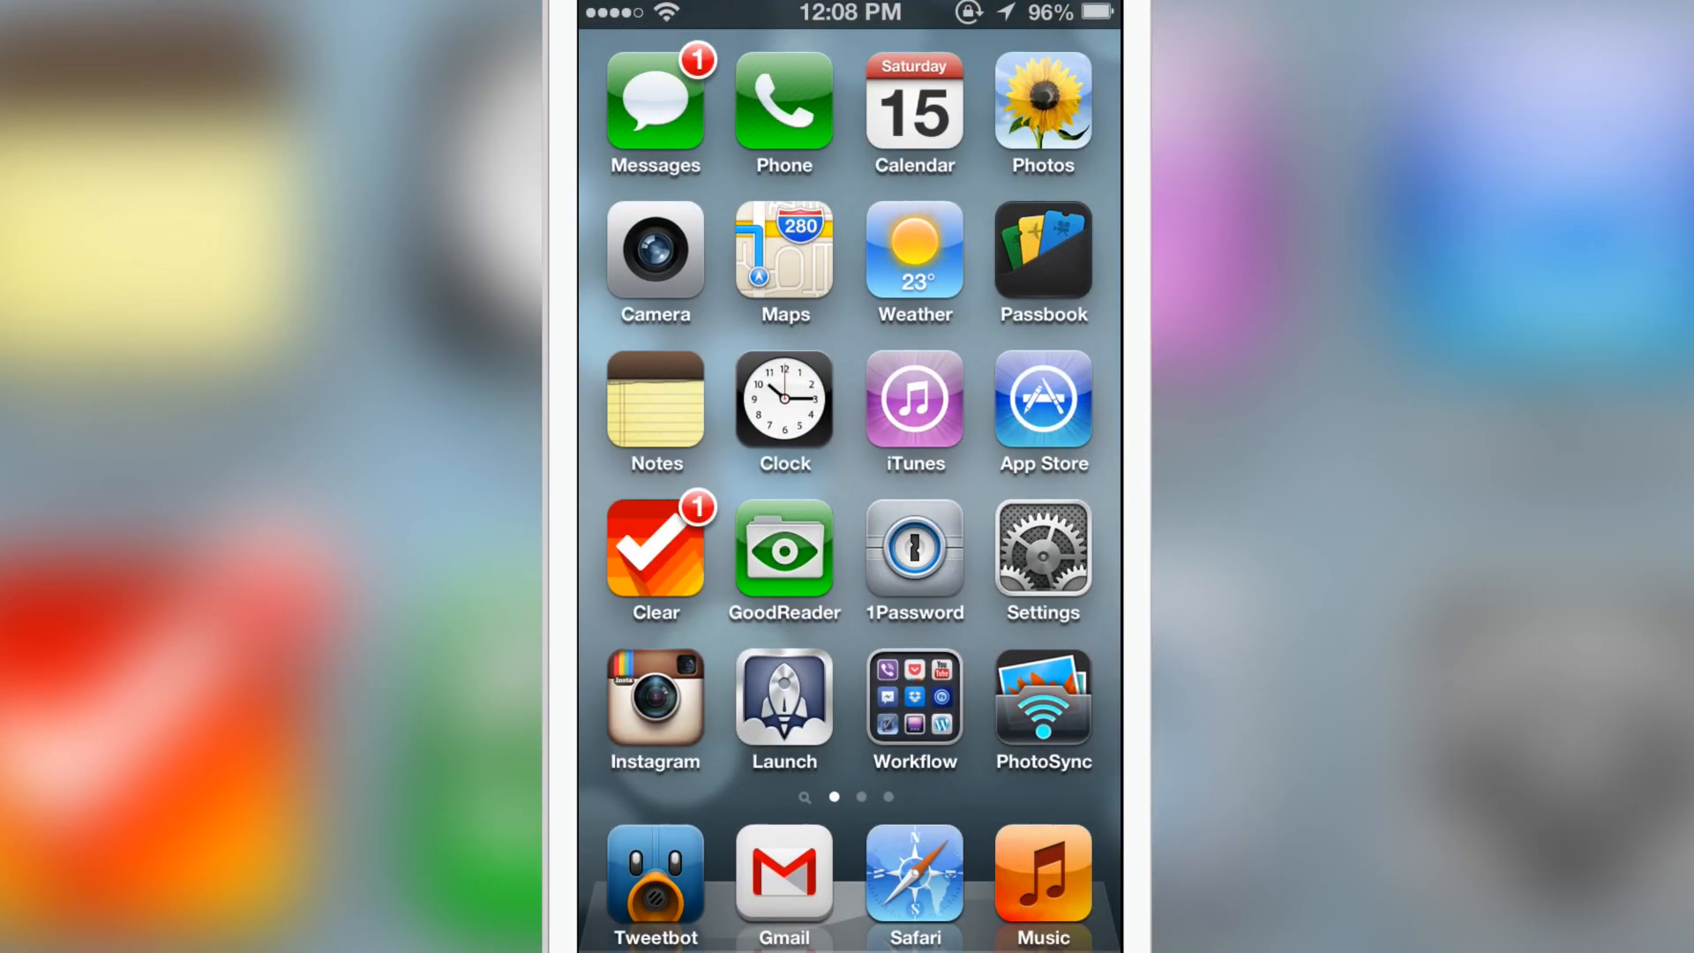
# Step: Swipe across the home screen and open WinterBoard's list of available themes
pyautogui.hscroll(3)
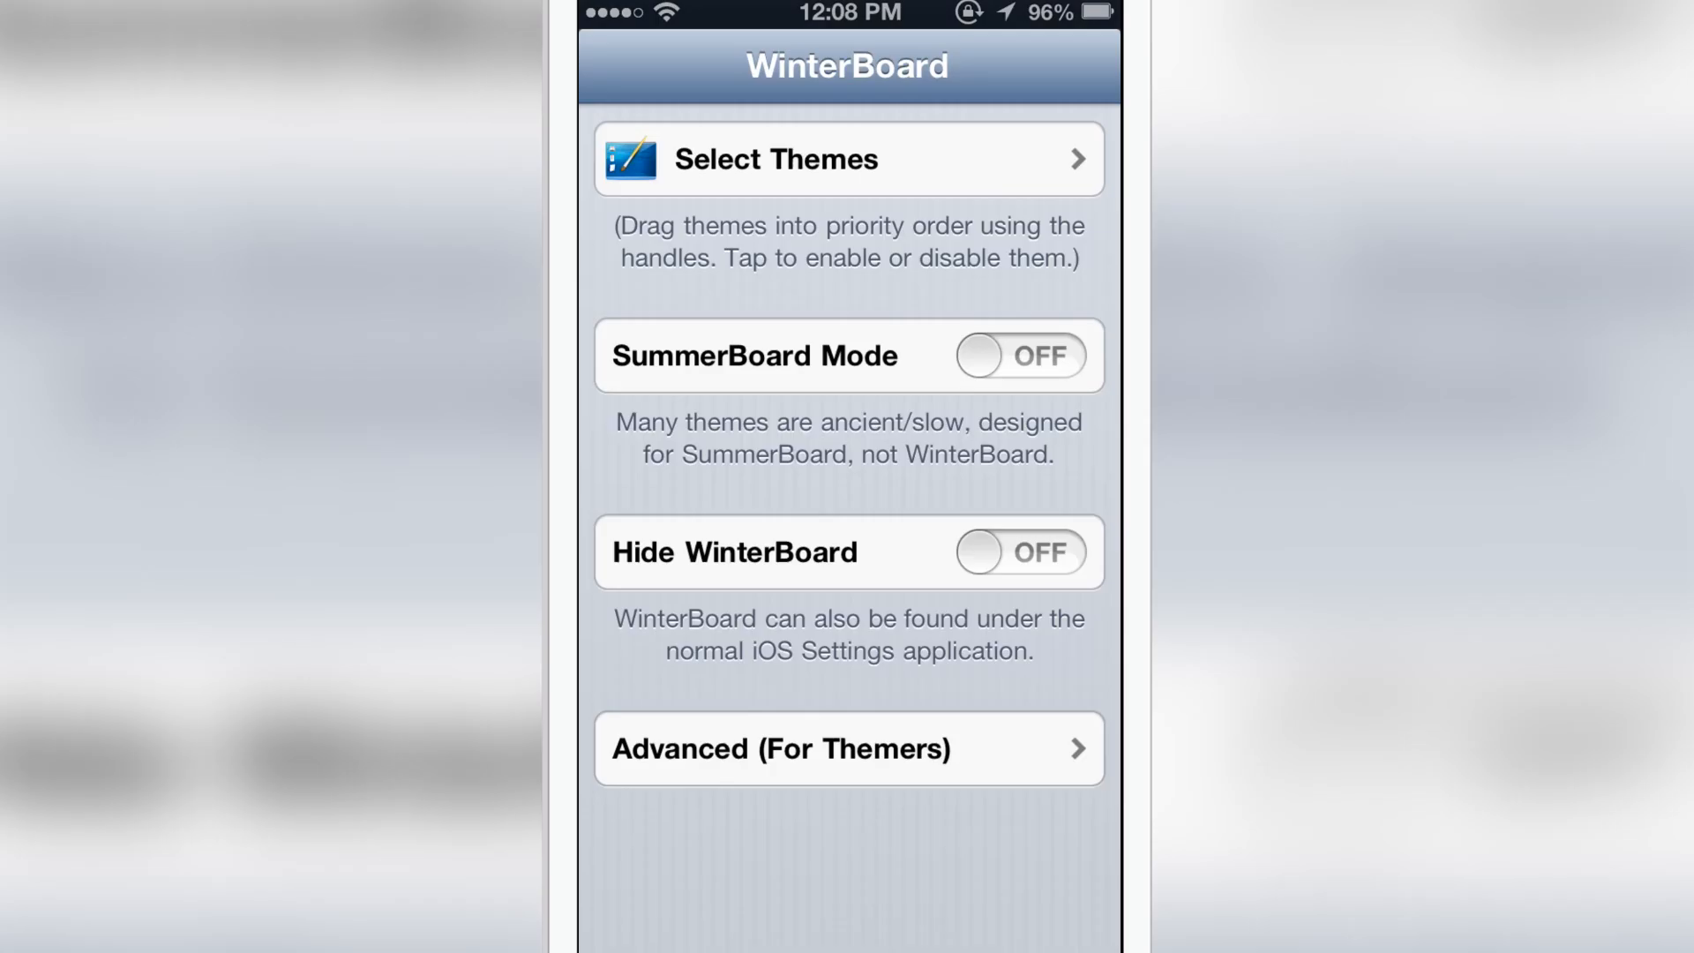
pyautogui.click(848, 159)
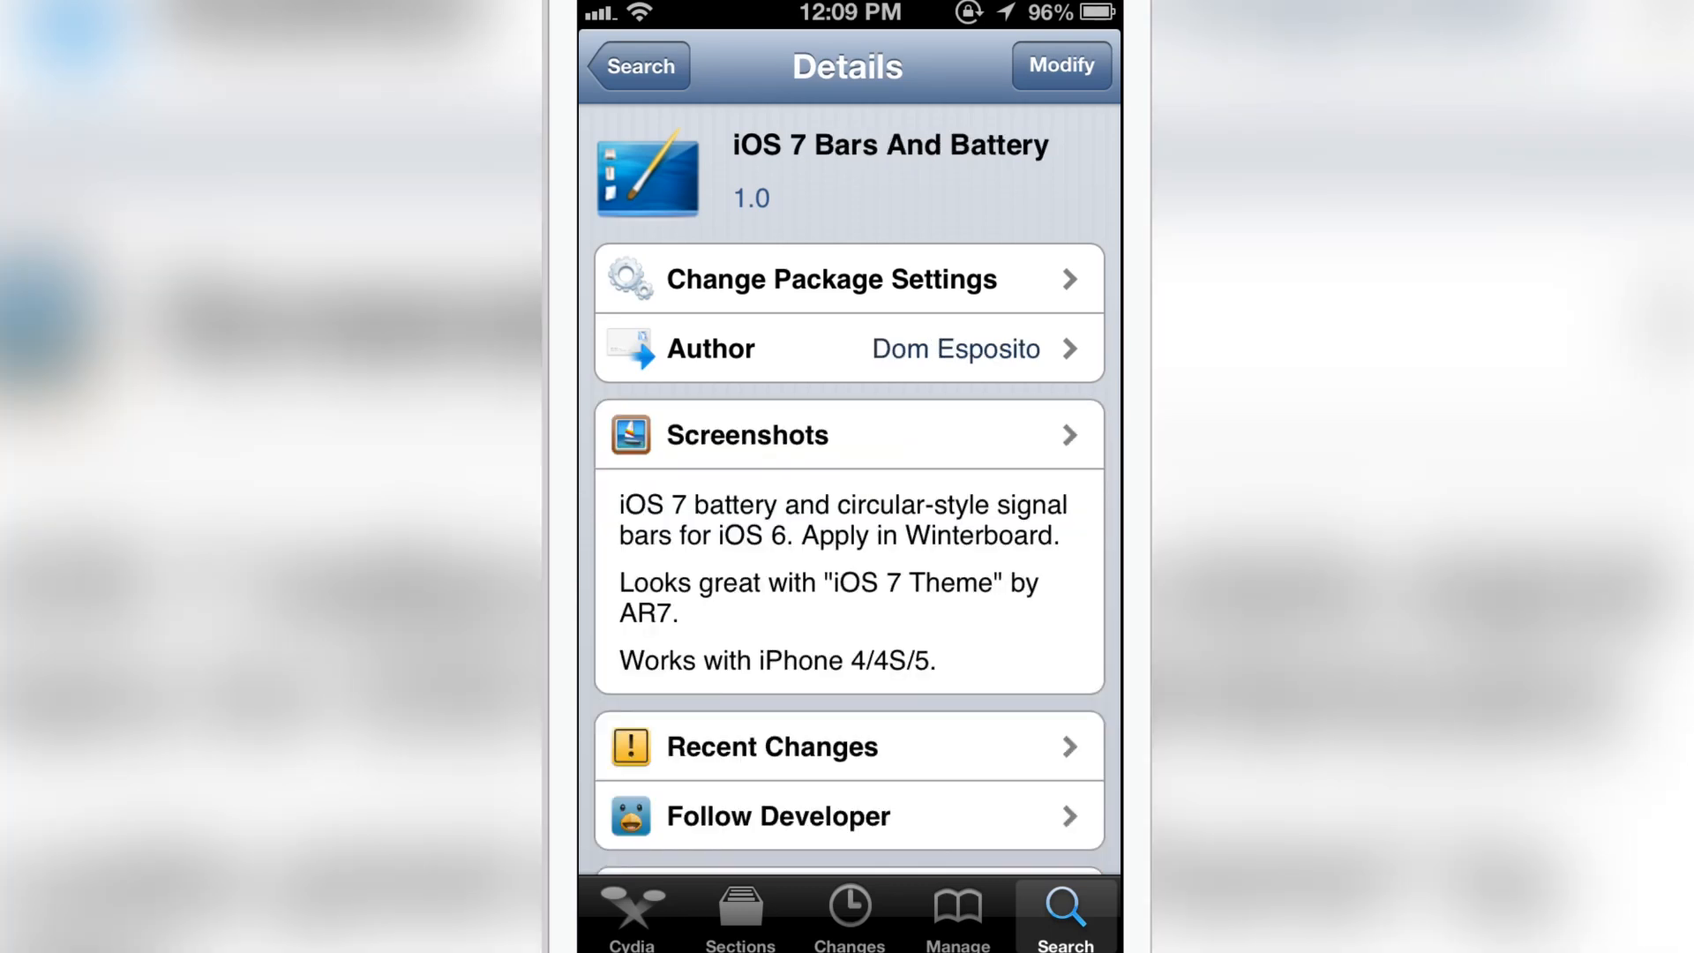
pyautogui.scroll(-3)
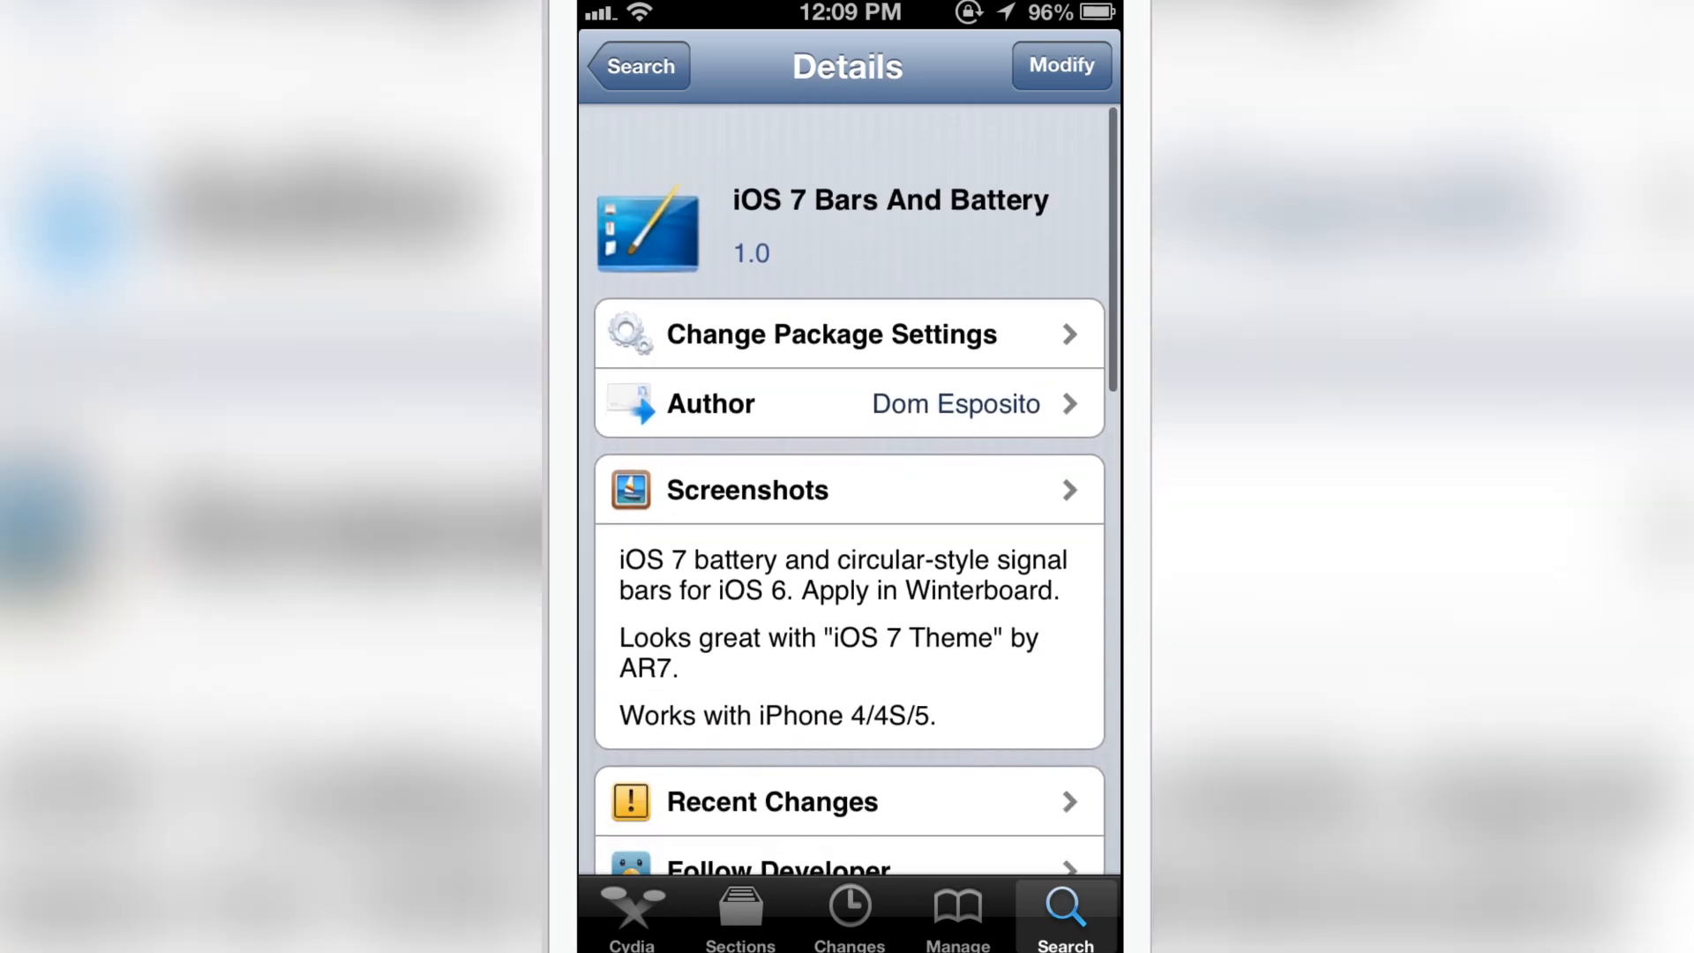
pyautogui.scroll(-3)
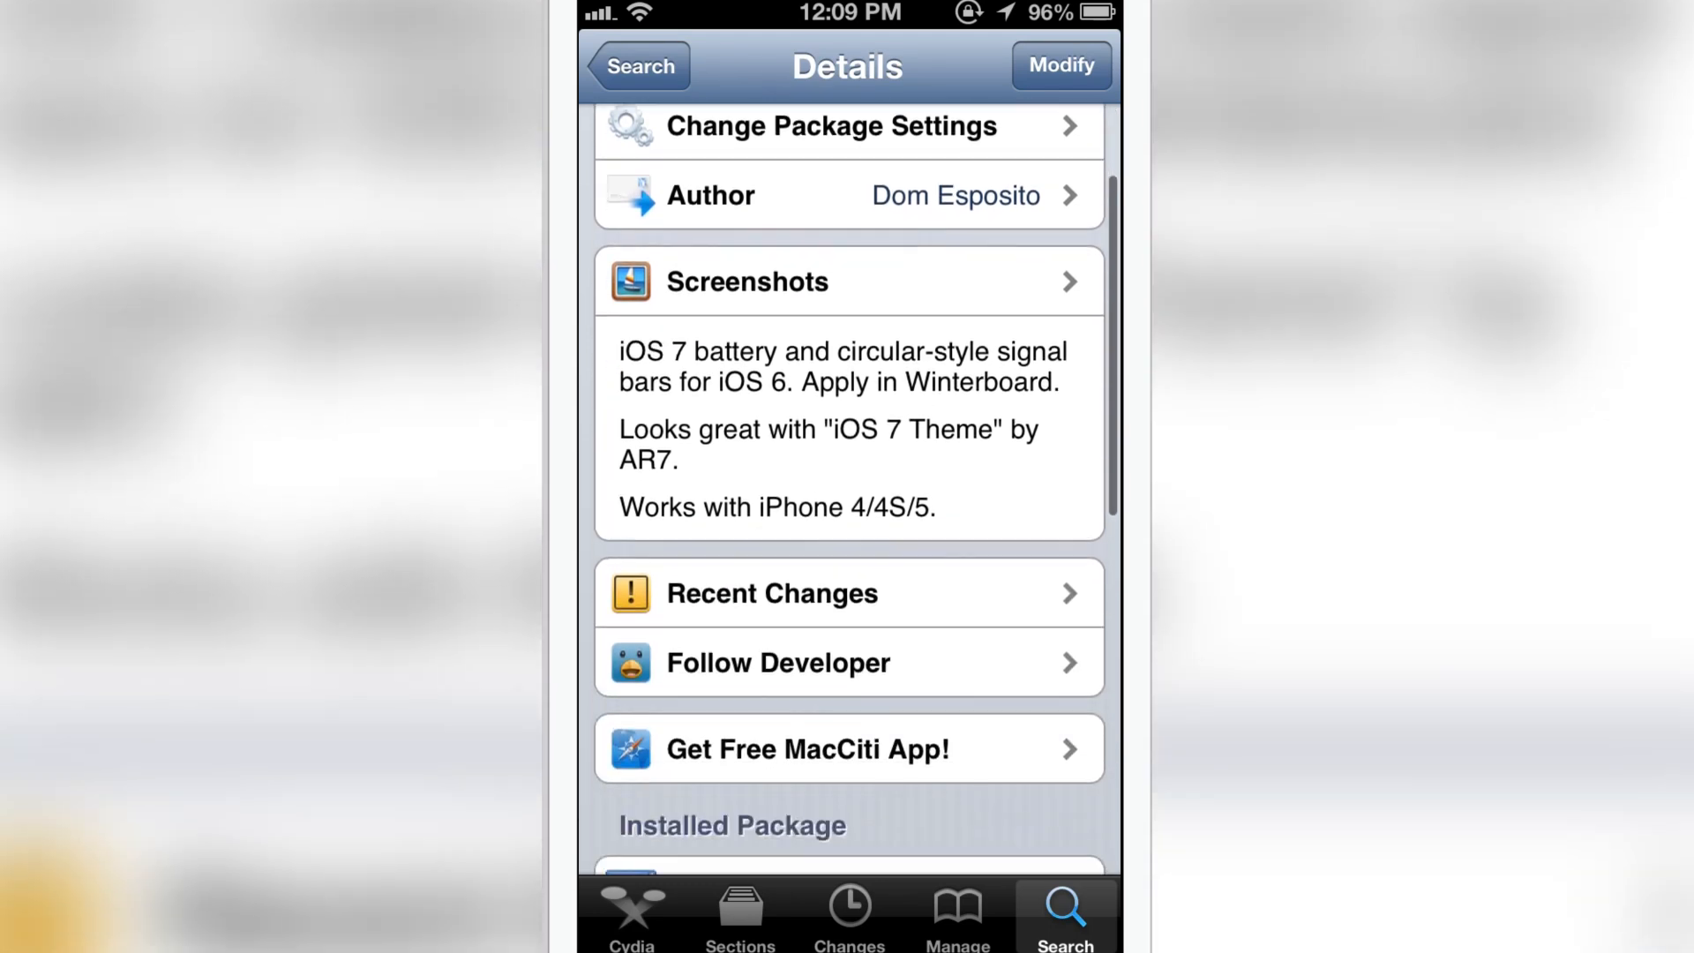